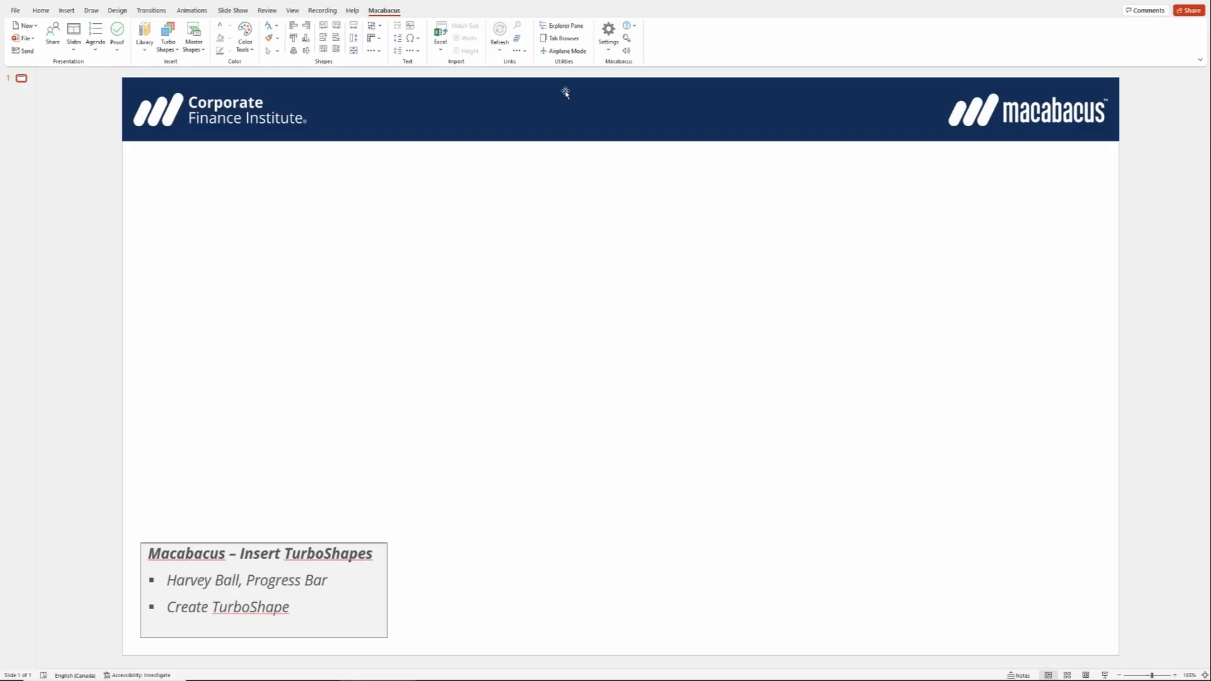
pyautogui.moveTo(553, 93)
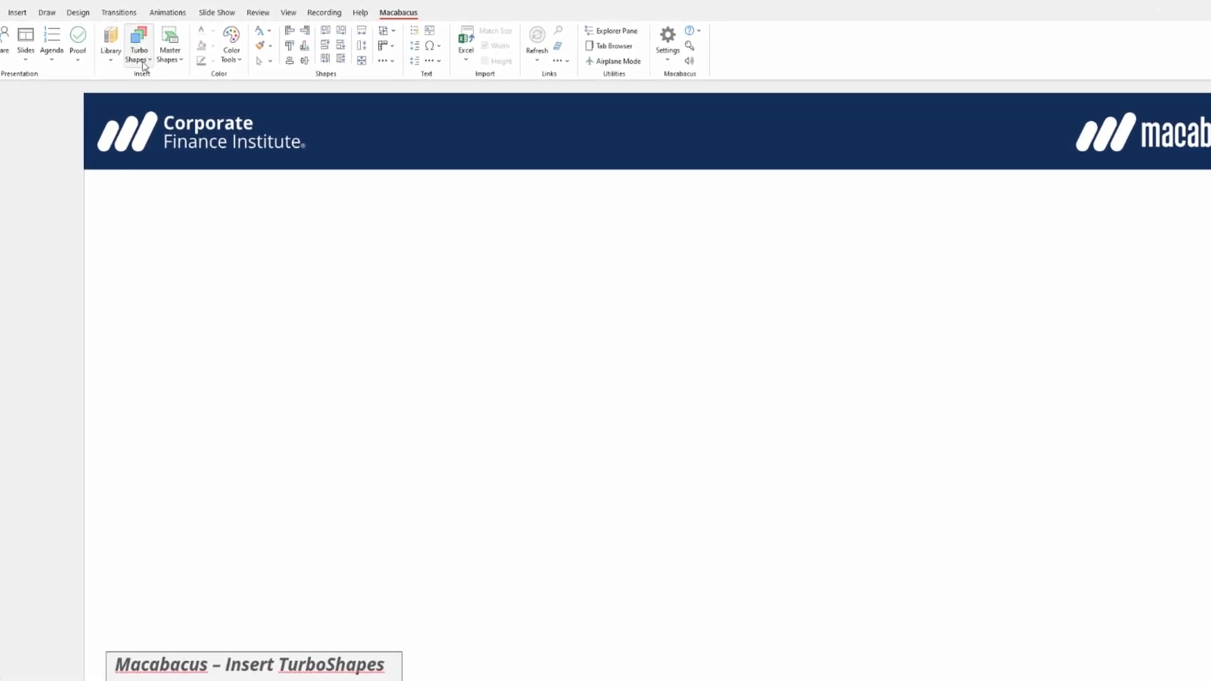
# Step: Insert a half-filled Harvey Ball TurboShape from the Macabacus TurboShapes menu
pyautogui.click(138, 40)
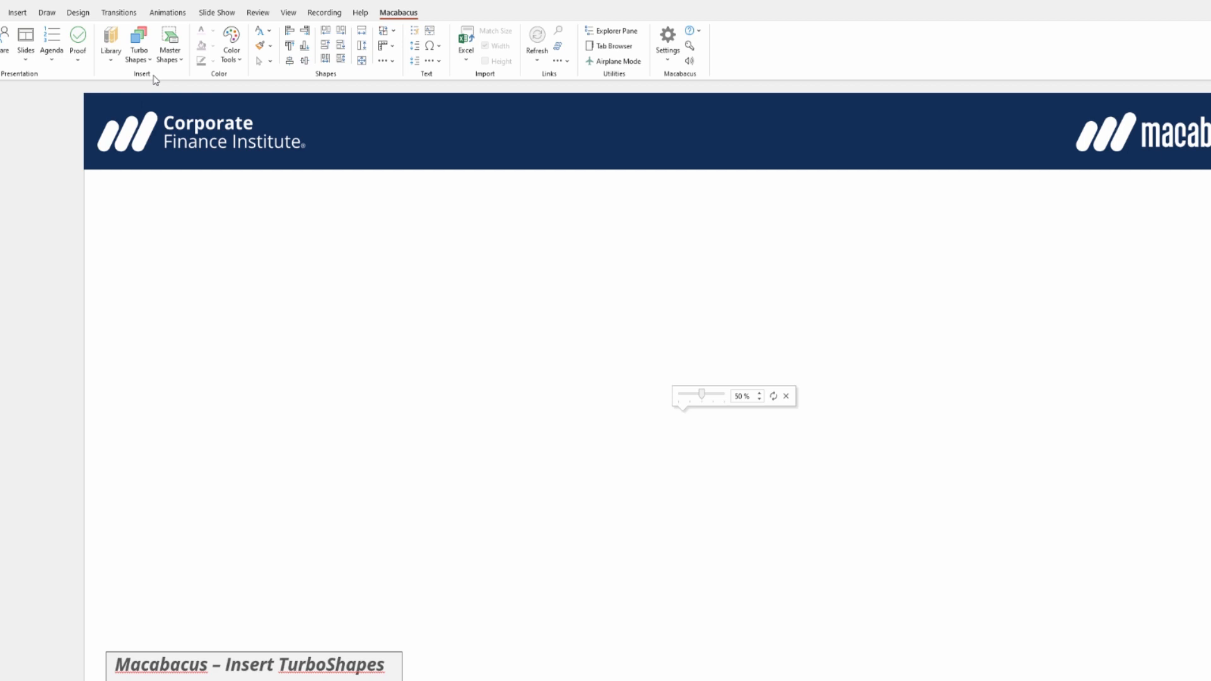
# Step: Insert a Progress Bar TurboShape and position it beside the Harvey ball
pyautogui.click(138, 42)
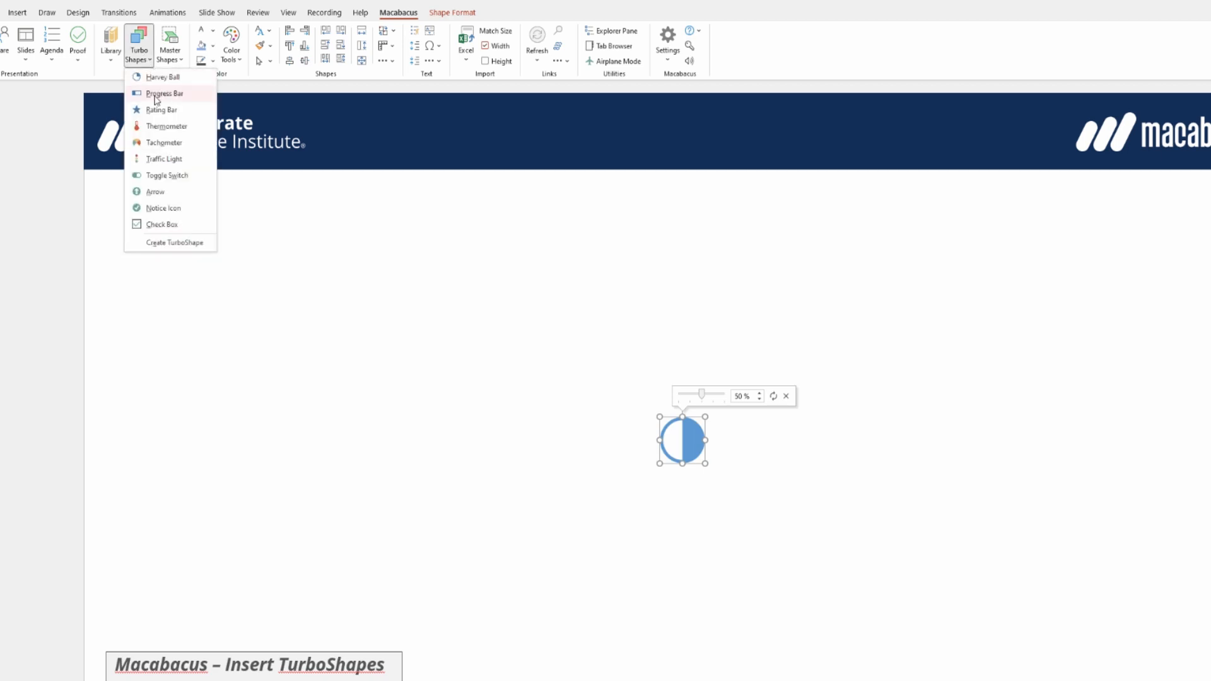
pyautogui.click(164, 93)
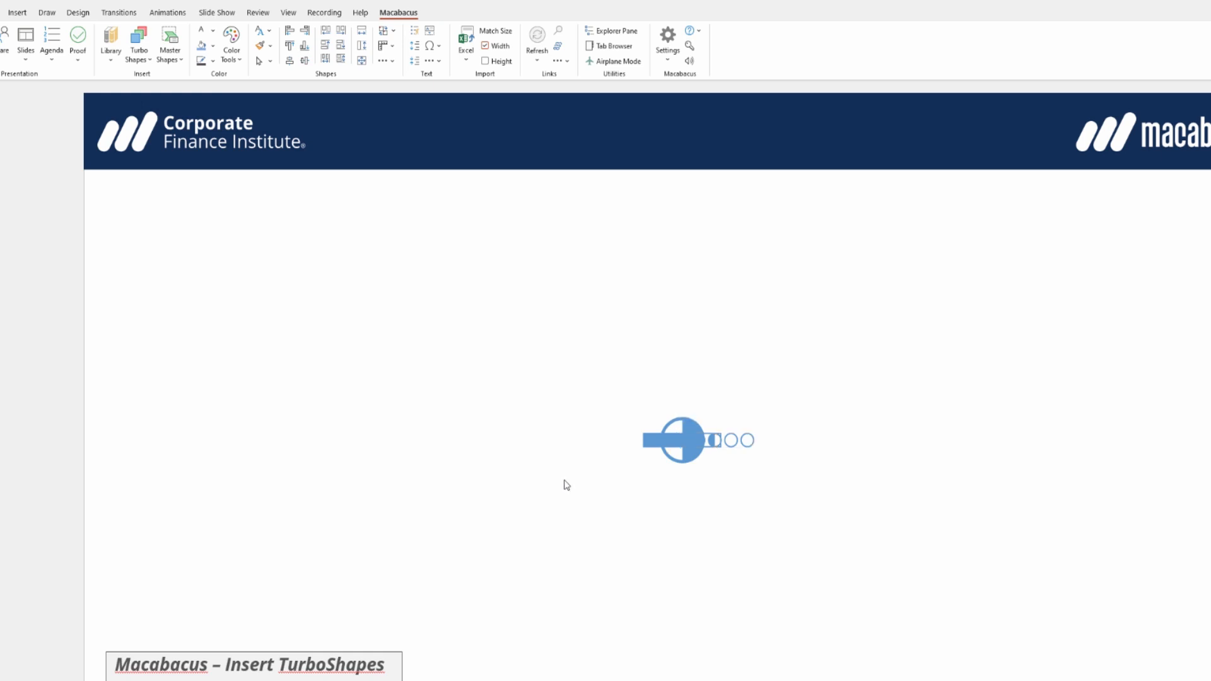
pyautogui.click(695, 439)
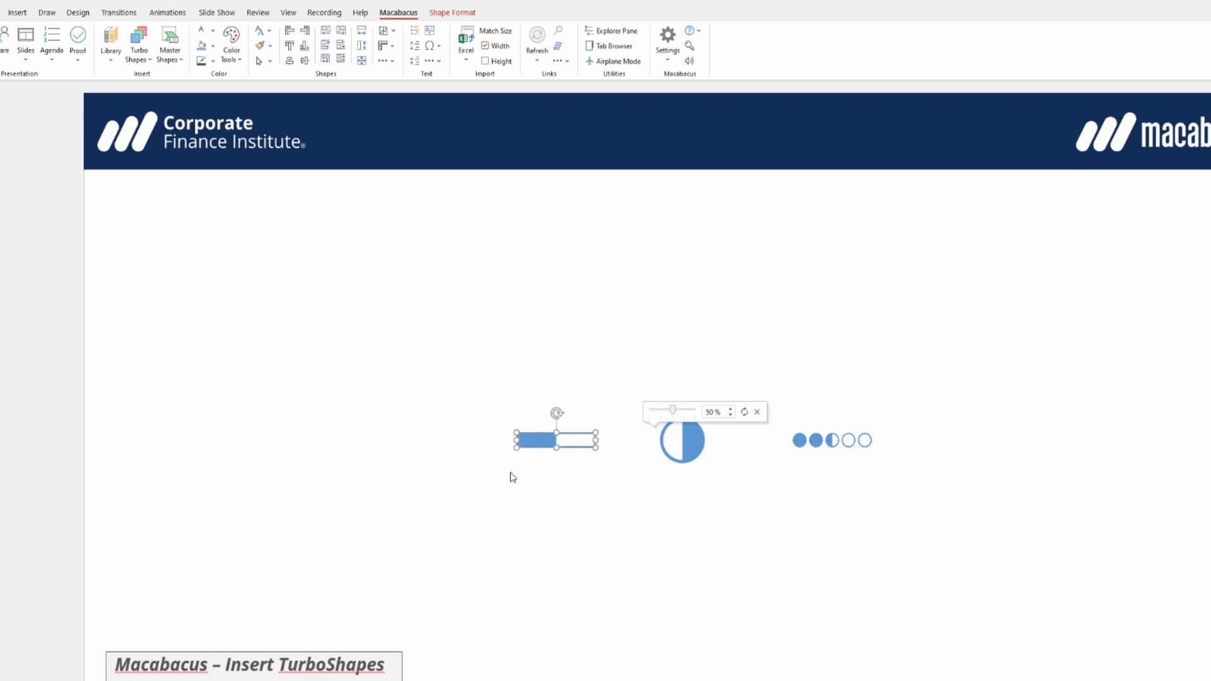
pyautogui.click(474, 510)
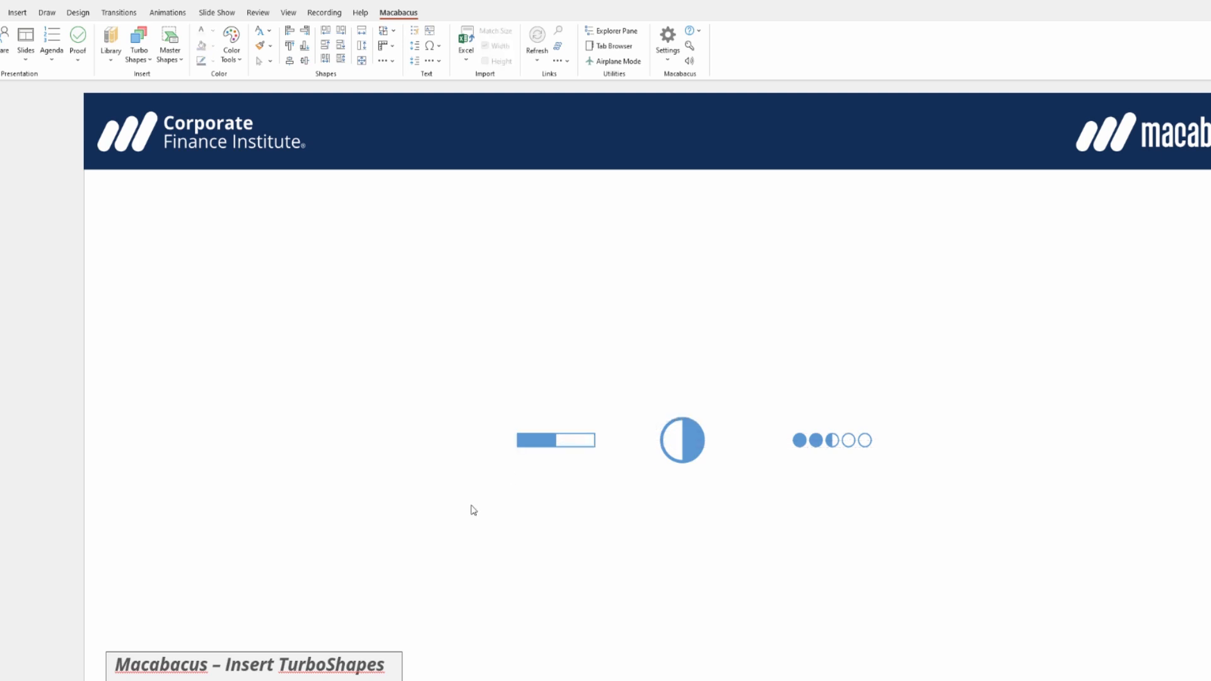
pyautogui.click(17, 13)
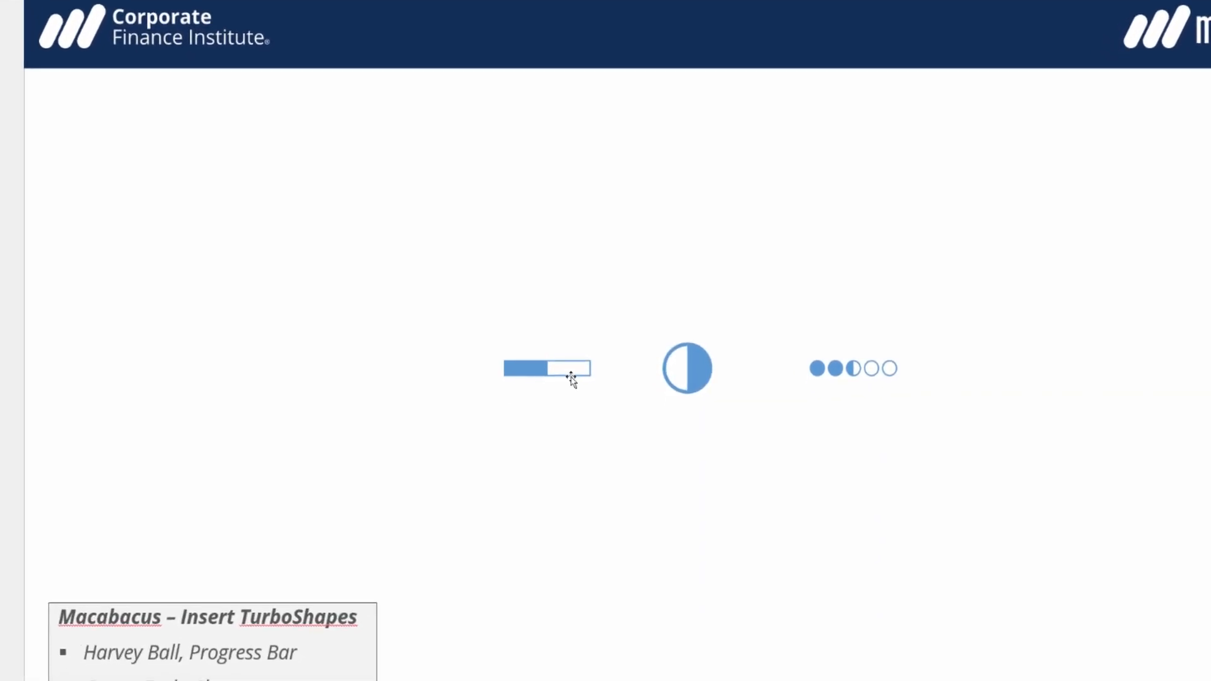
# Step: Lower the progress bar's value to 12% and switch it to another style
pyautogui.click(546, 369)
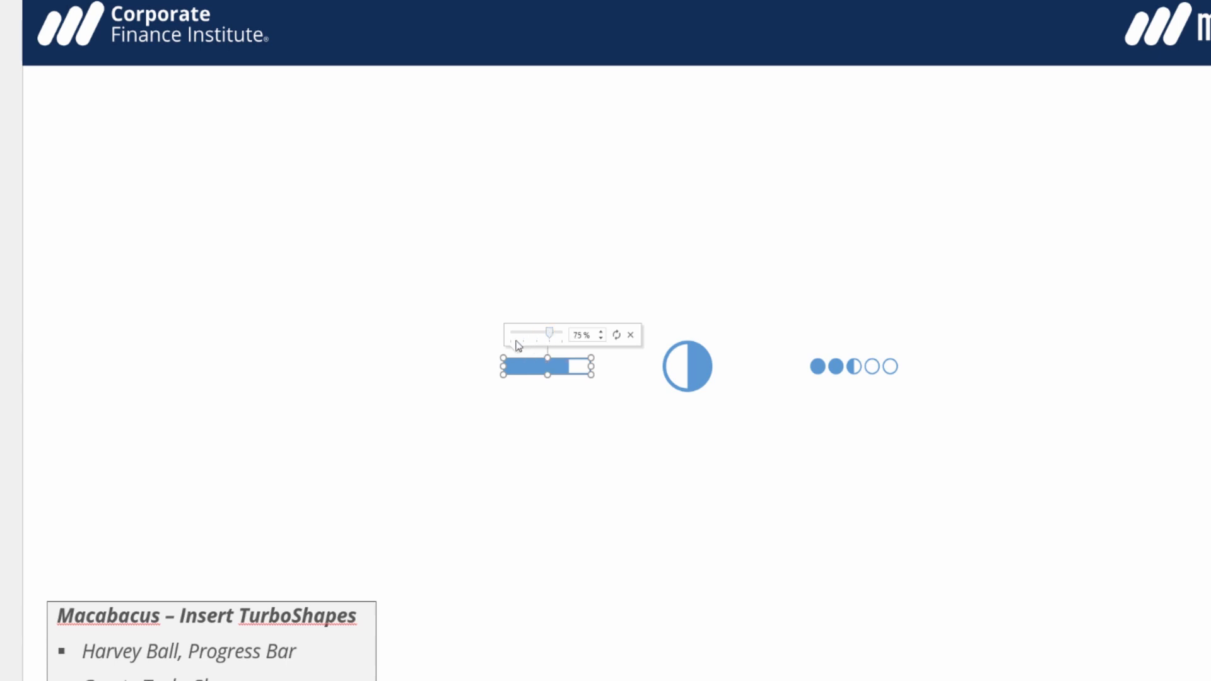
pyautogui.moveTo(413, 350)
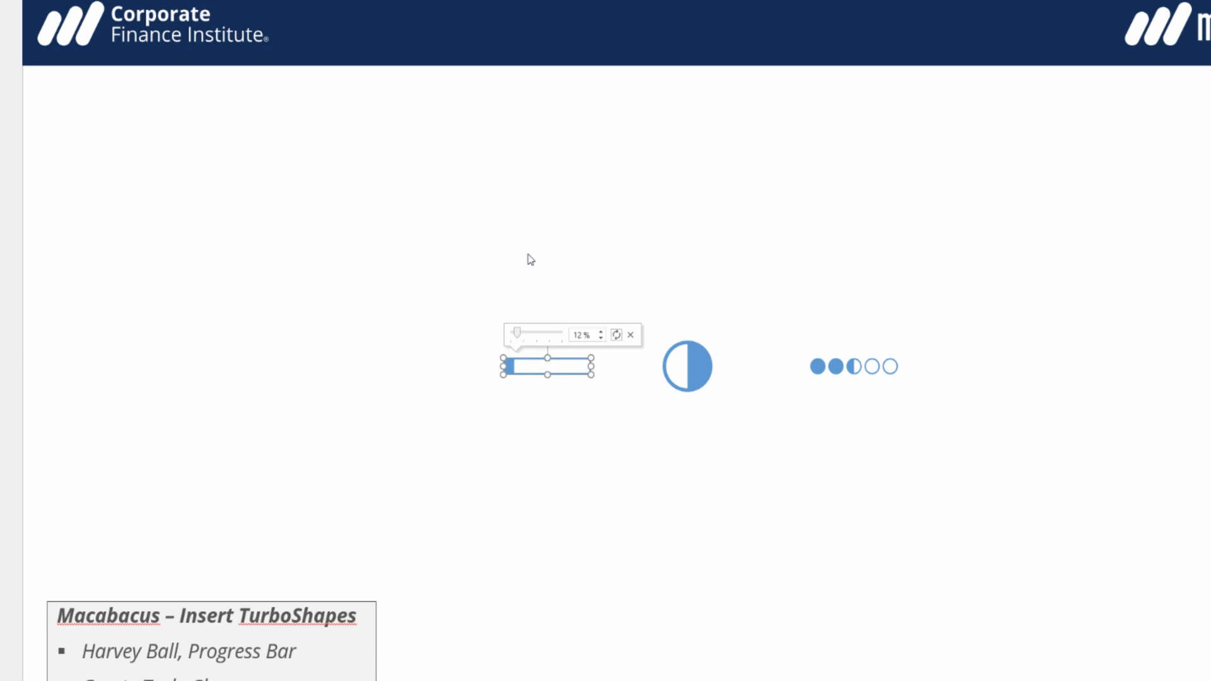
pyautogui.moveTo(617, 335)
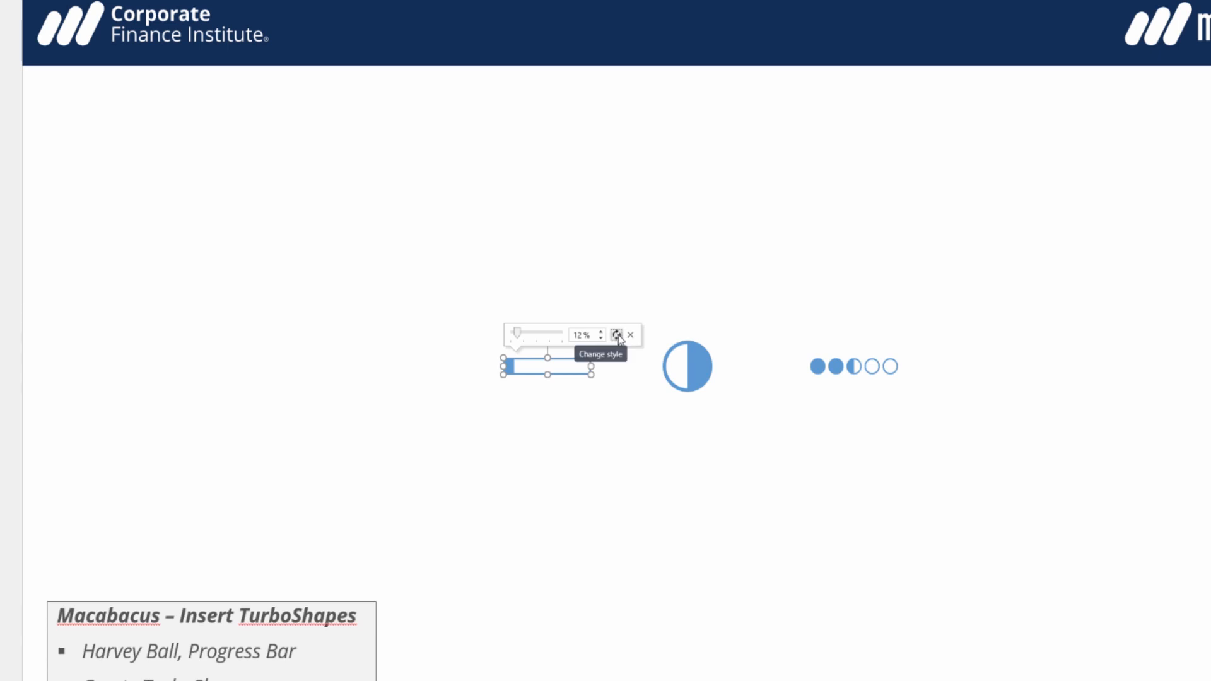
pyautogui.click(619, 335)
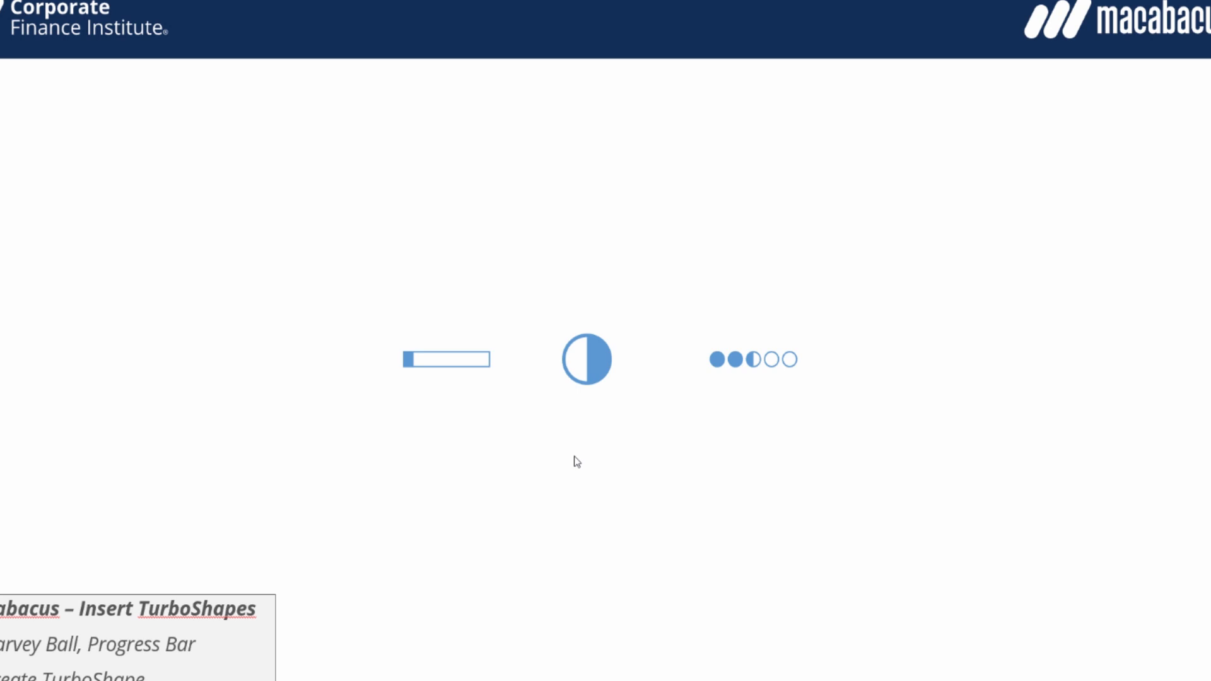
pyautogui.moveTo(601, 240)
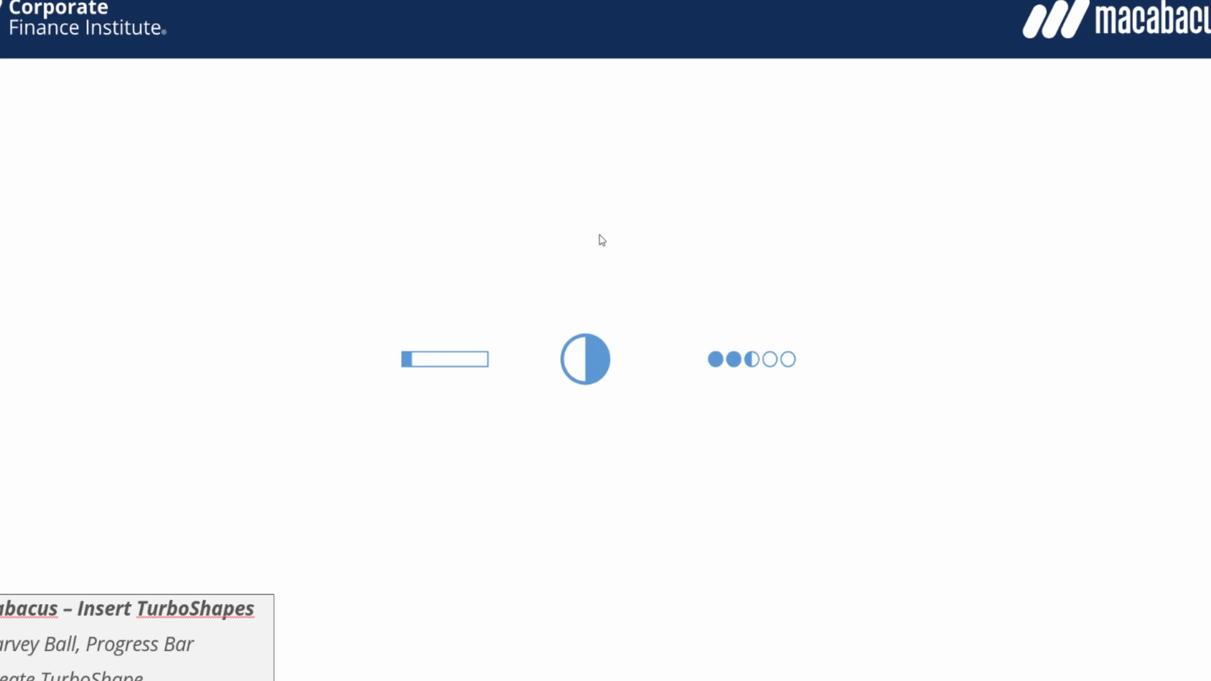
# Step: Change the Harvey ball's percentage to 45% and cycle it to another style
pyautogui.click(585, 358)
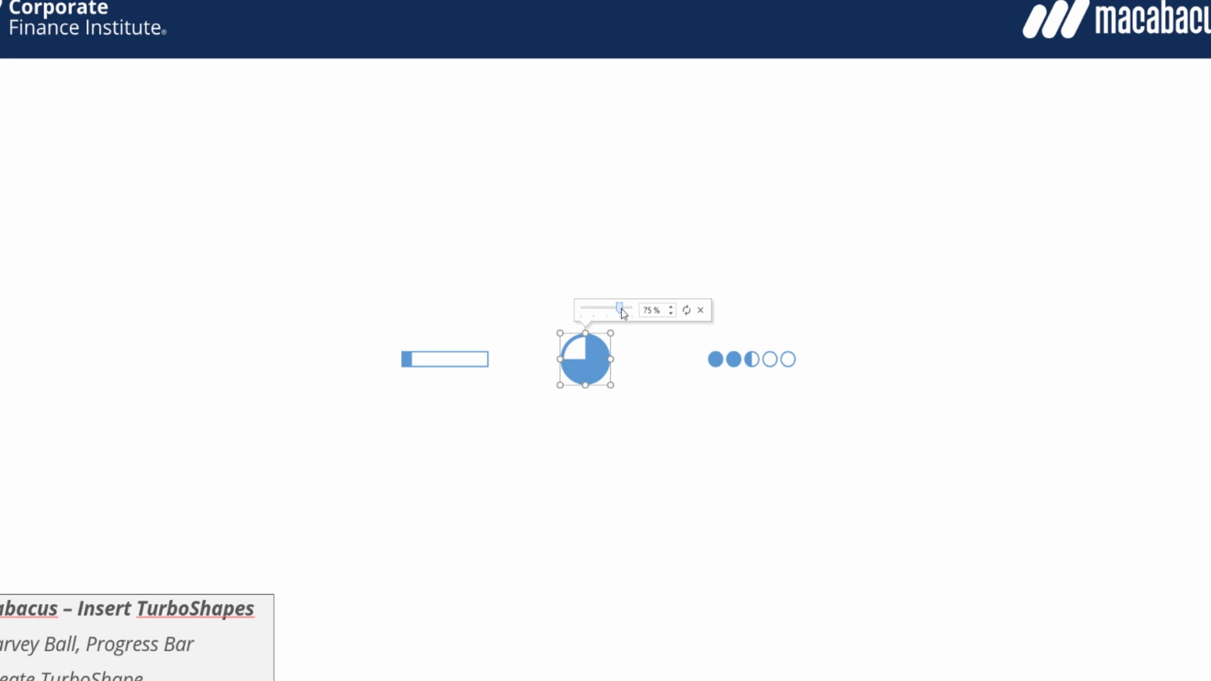
pyautogui.tripleClick(653, 310)
pyautogui.write('45')
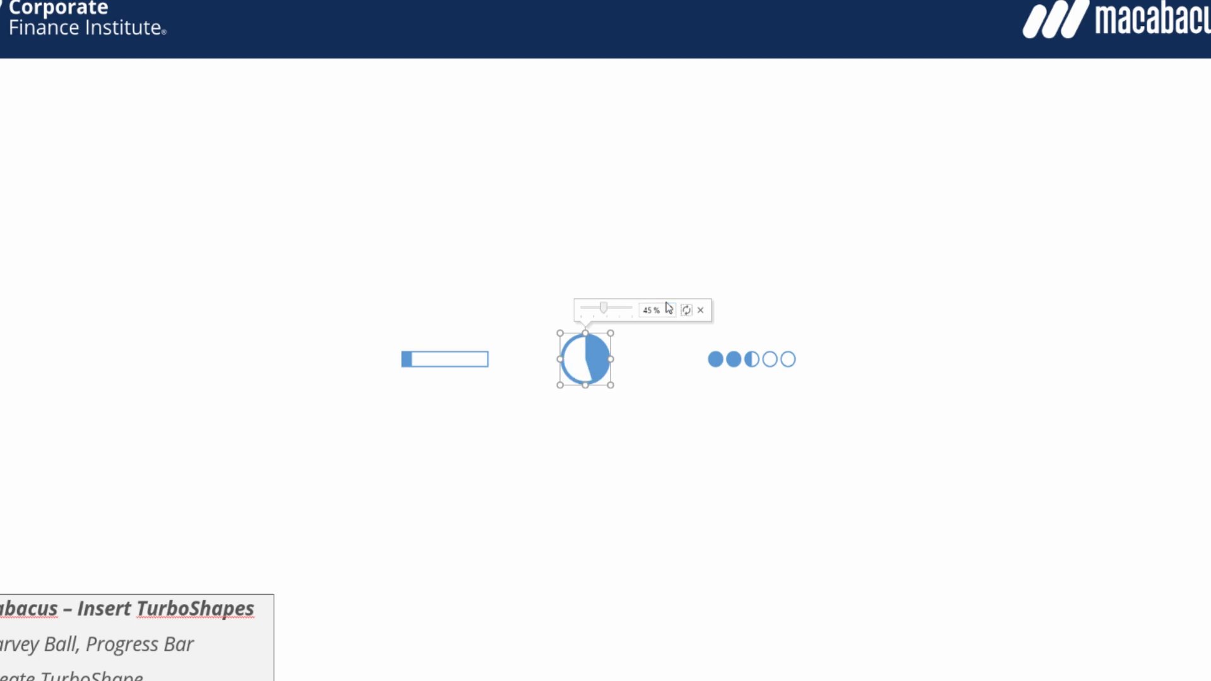
pyautogui.moveTo(686, 309)
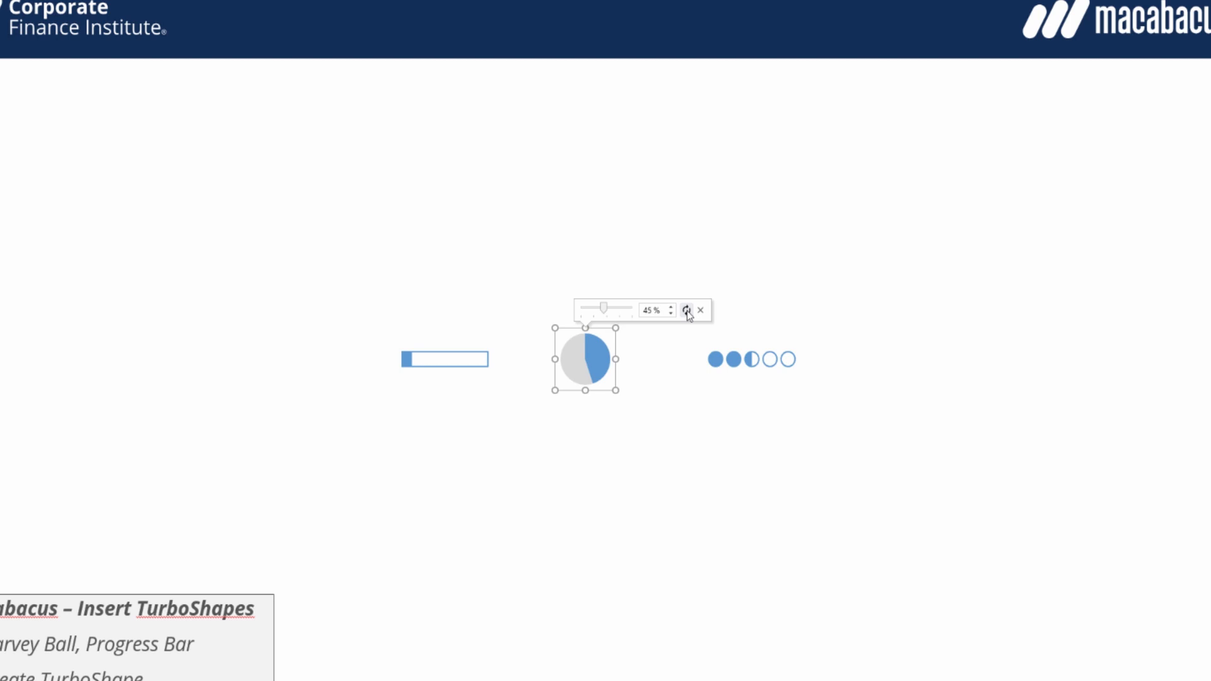
pyautogui.click(686, 309)
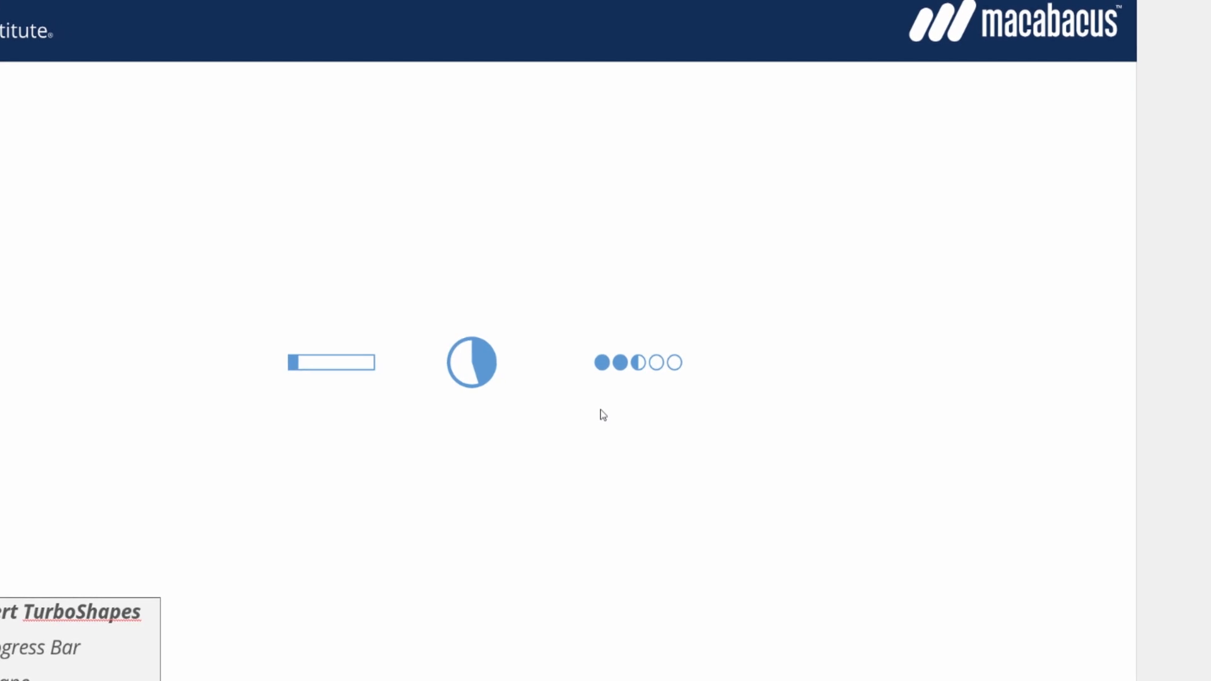
# Step: Give the rating bar 10 square marks, then reopen the Macabacus TurboShapes list
pyautogui.click(637, 362)
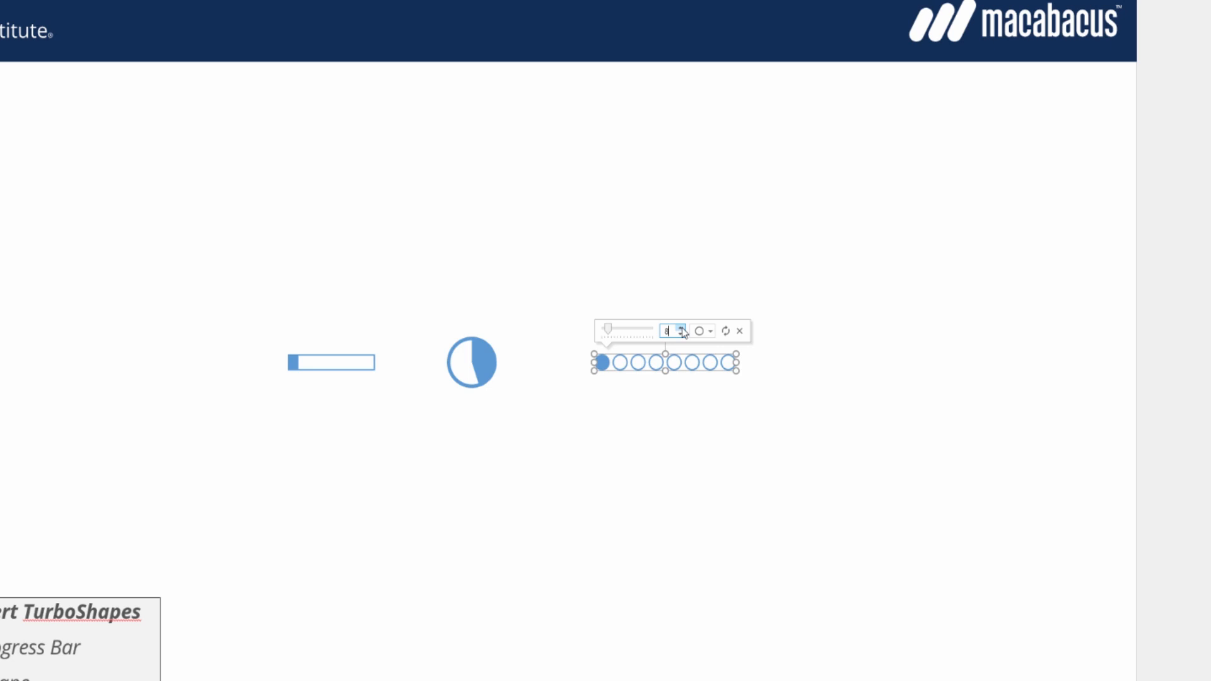
pyautogui.click(678, 327)
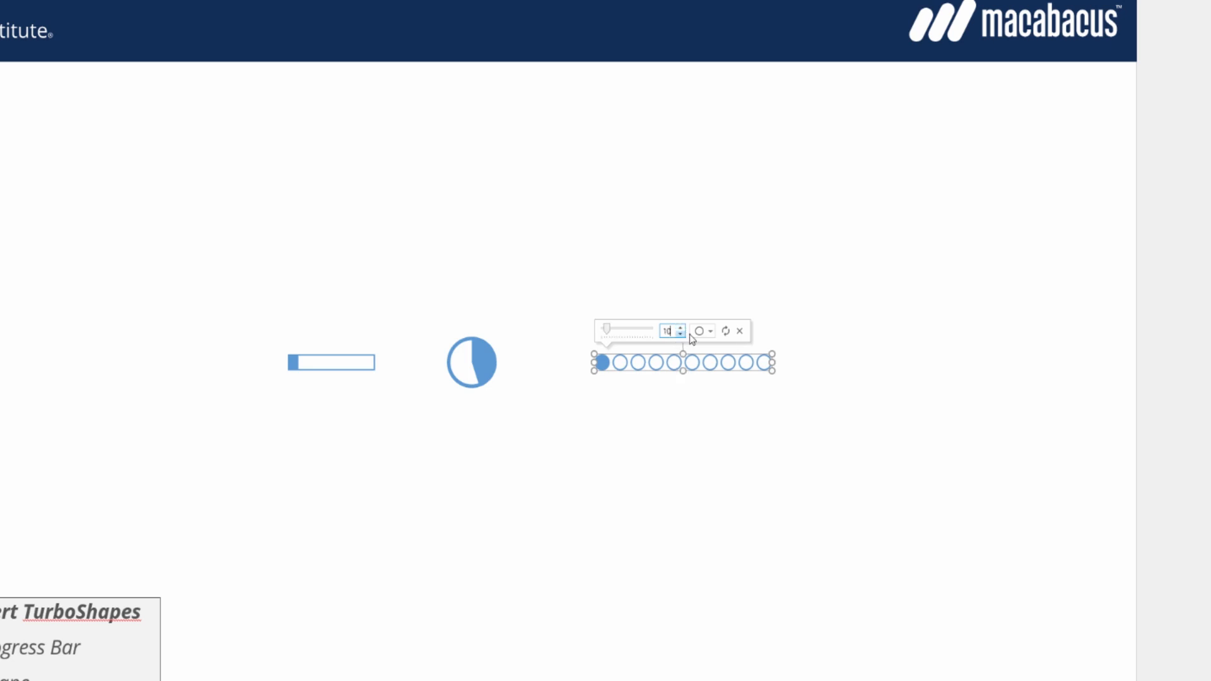
pyautogui.click(701, 331)
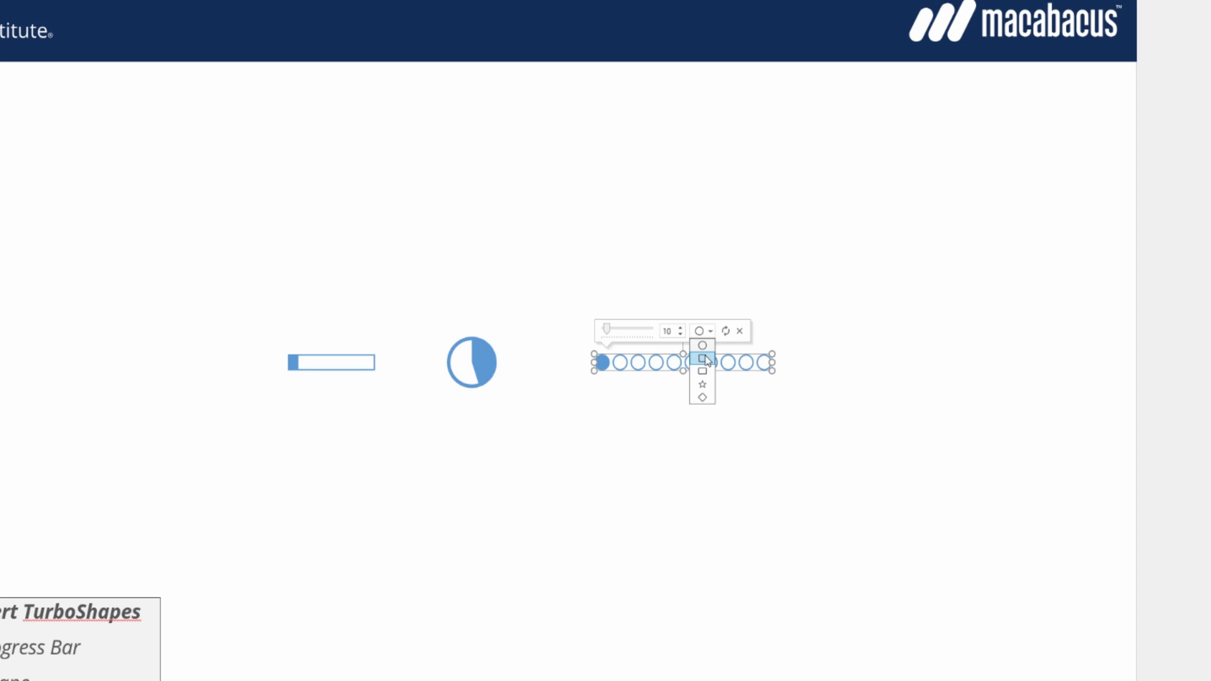
pyautogui.click(702, 370)
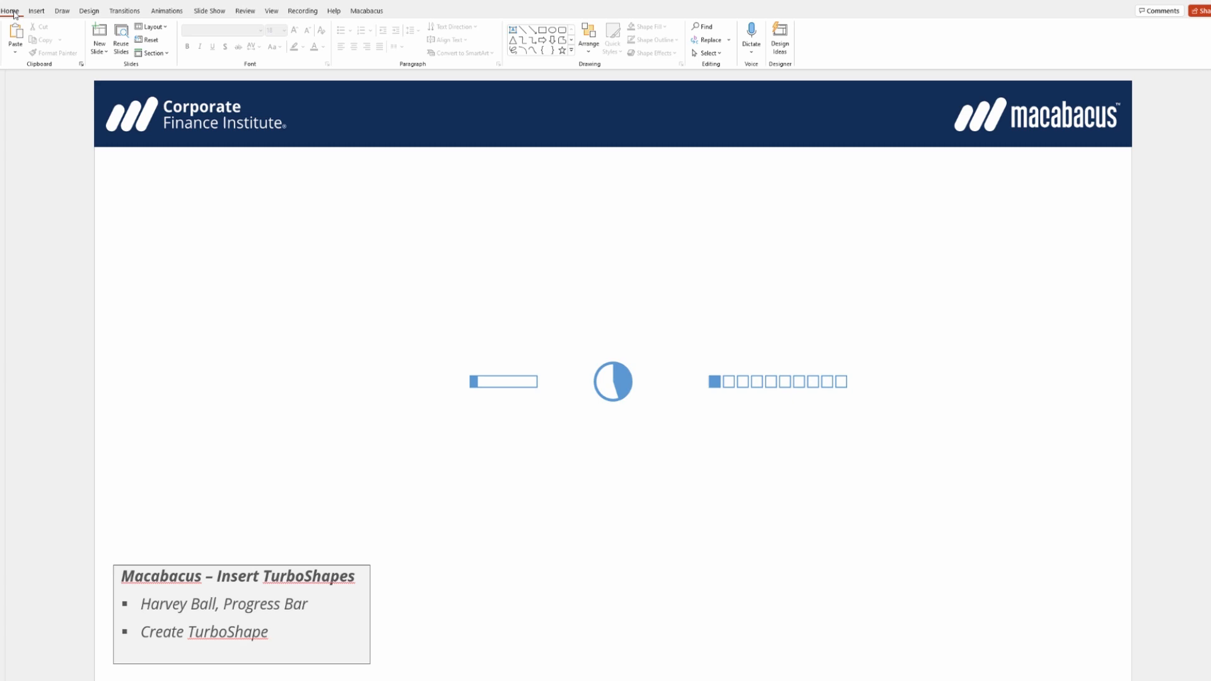
pyautogui.click(368, 10)
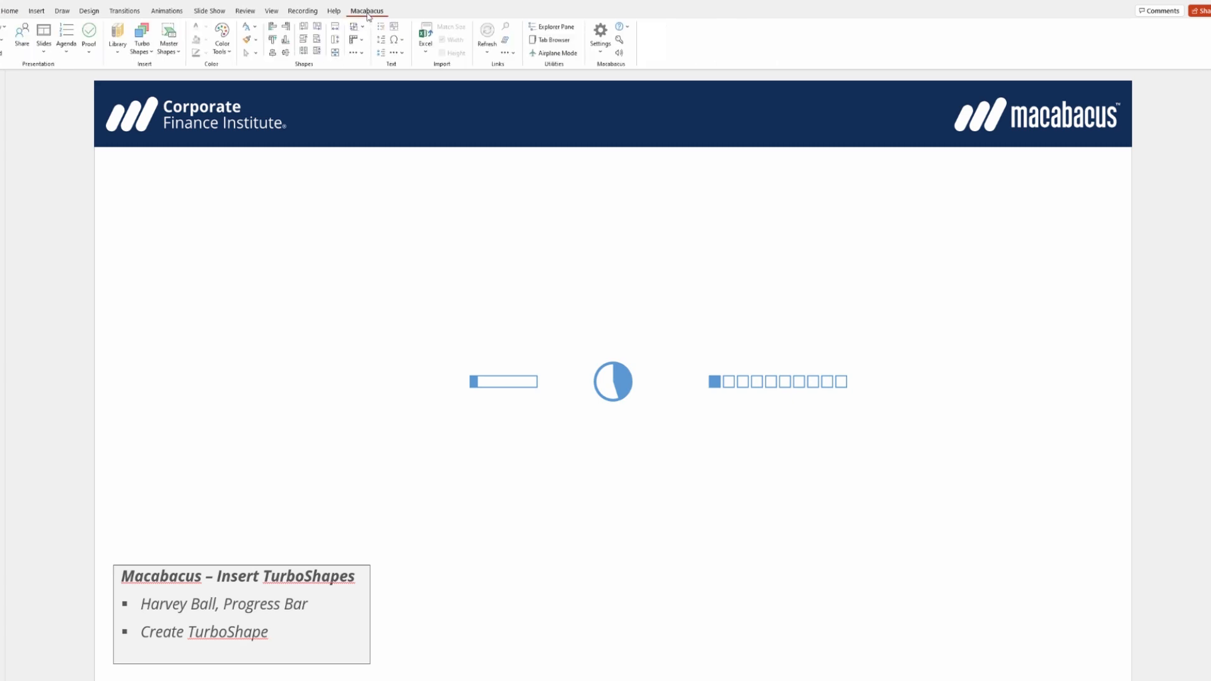
pyautogui.click(141, 37)
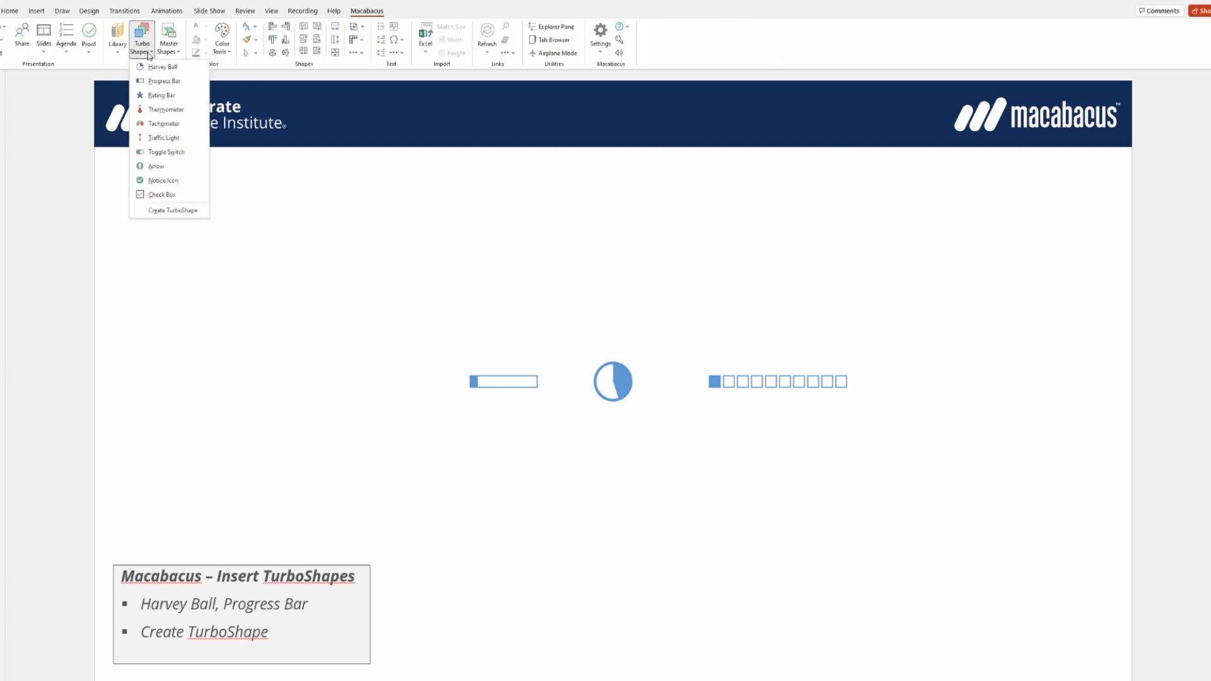